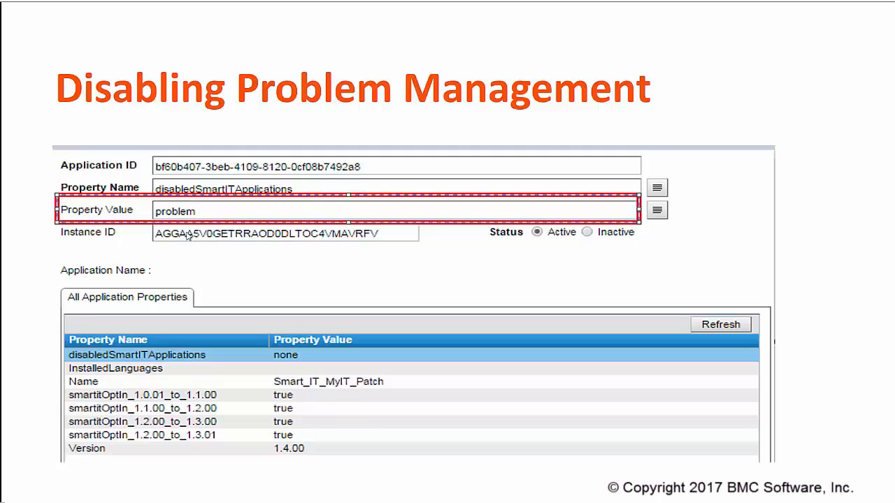
pyautogui.moveTo(214, 198)
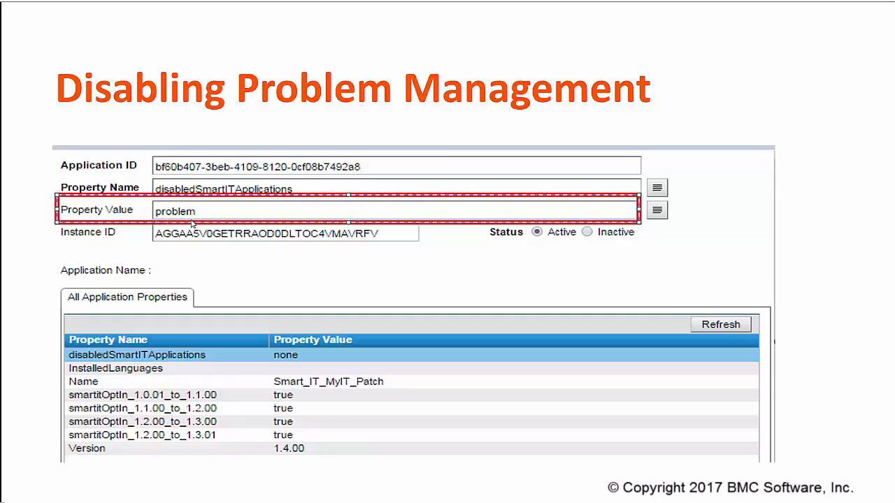
pyautogui.moveTo(175, 224)
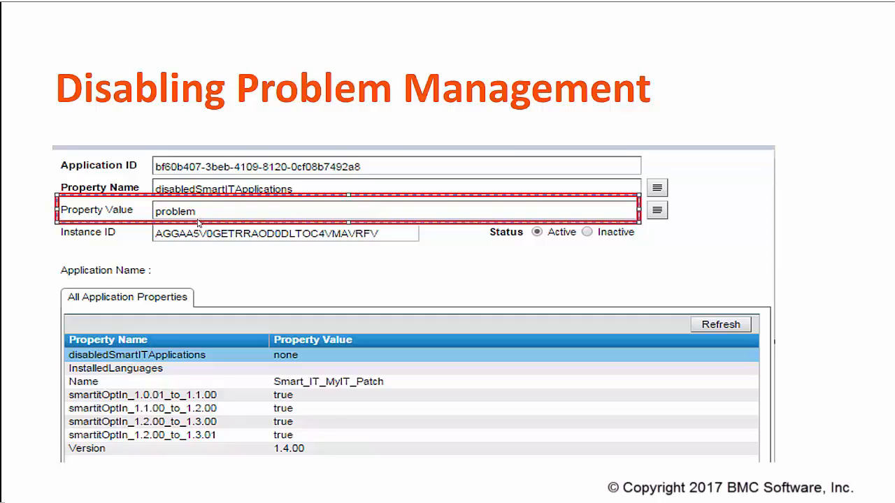
pyautogui.moveTo(290, 224)
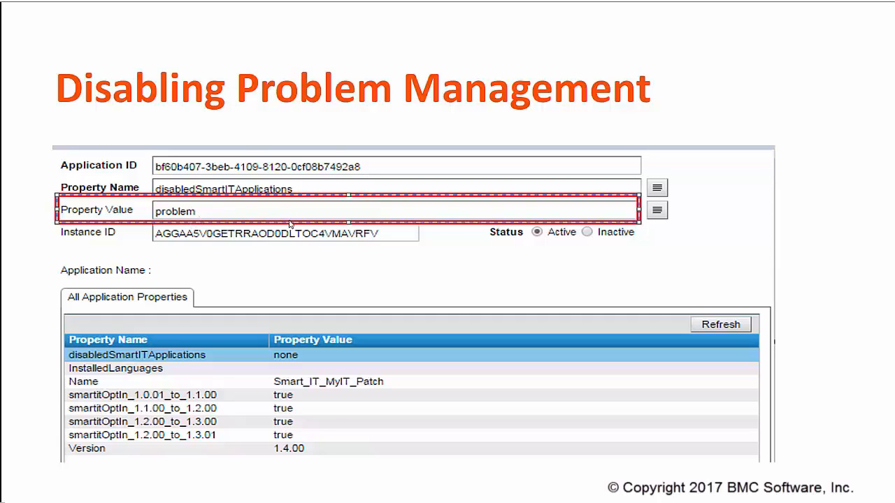
pyautogui.moveTo(186, 219)
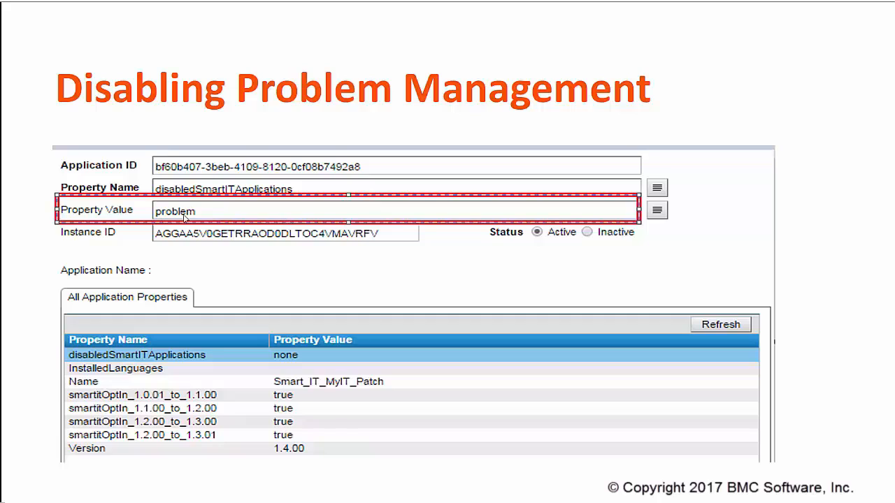
pyautogui.moveTo(267, 366)
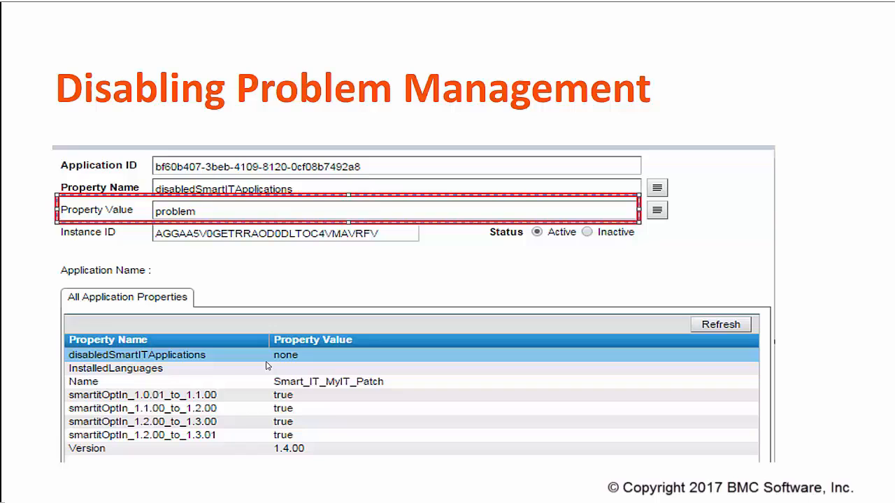
pyautogui.moveTo(109, 389)
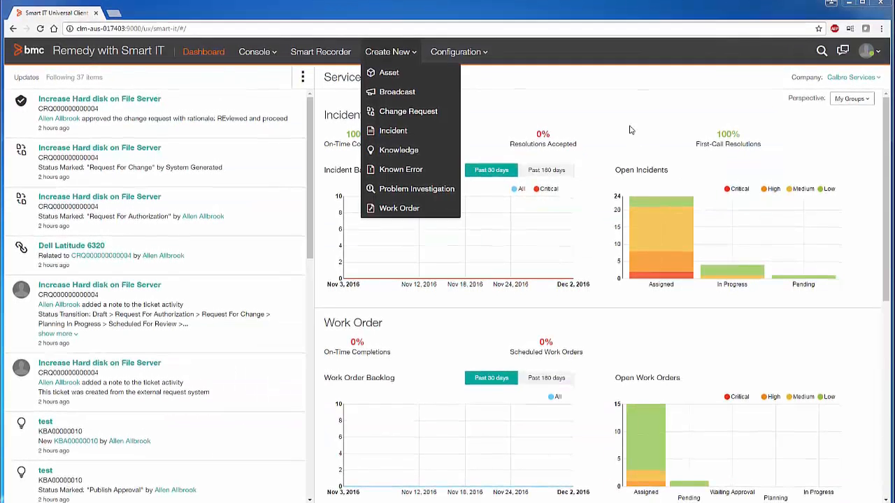
pyautogui.click(580, 74)
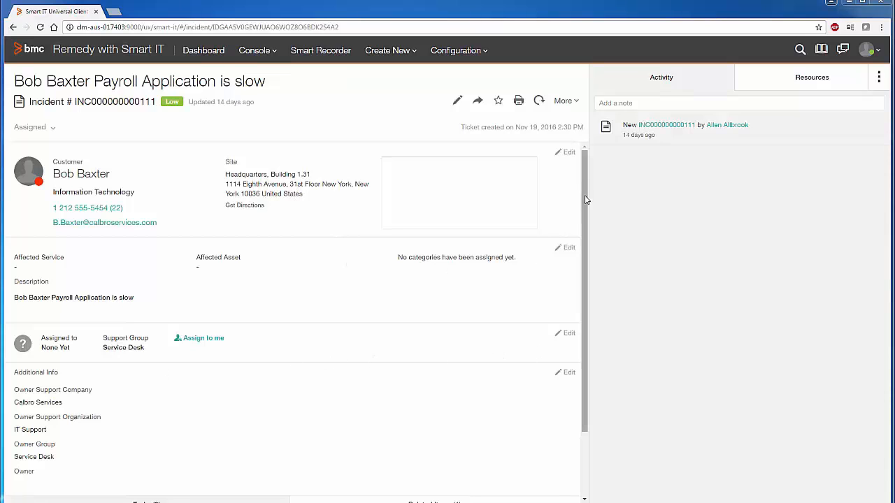
pyautogui.scroll(-3)
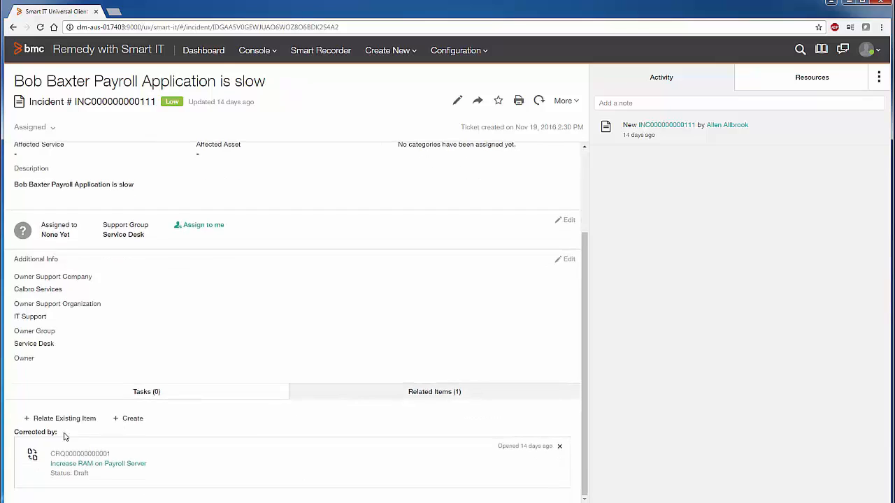
pyautogui.click(132, 418)
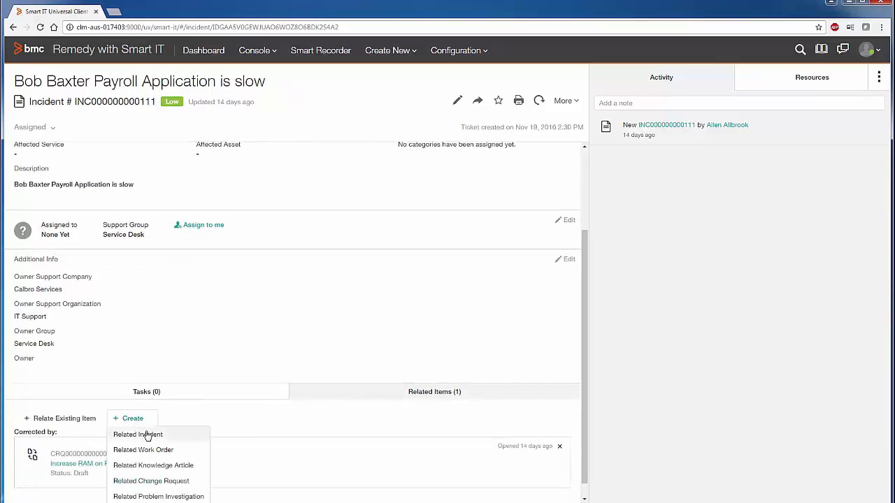
pyautogui.scroll(-3)
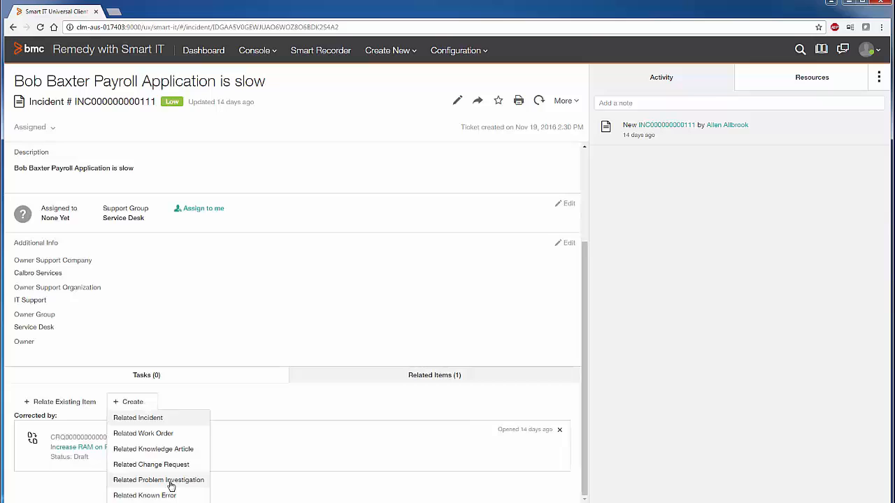
pyautogui.click(158, 479)
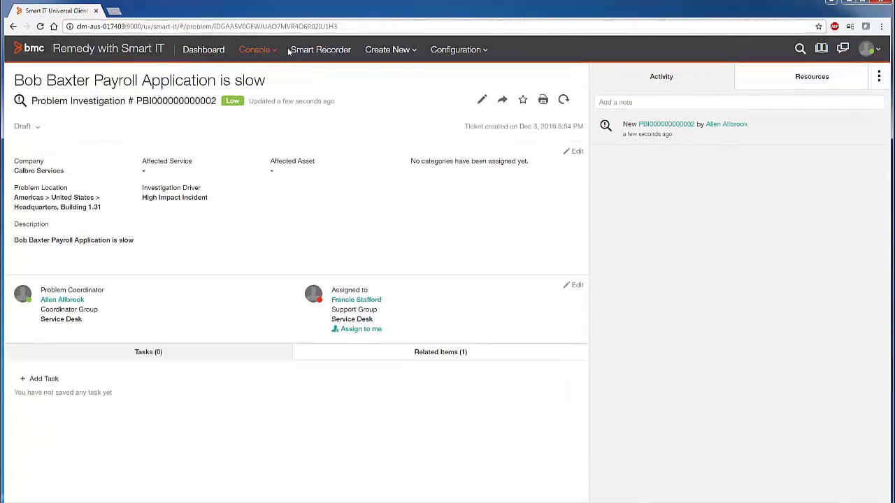
pyautogui.click(387, 50)
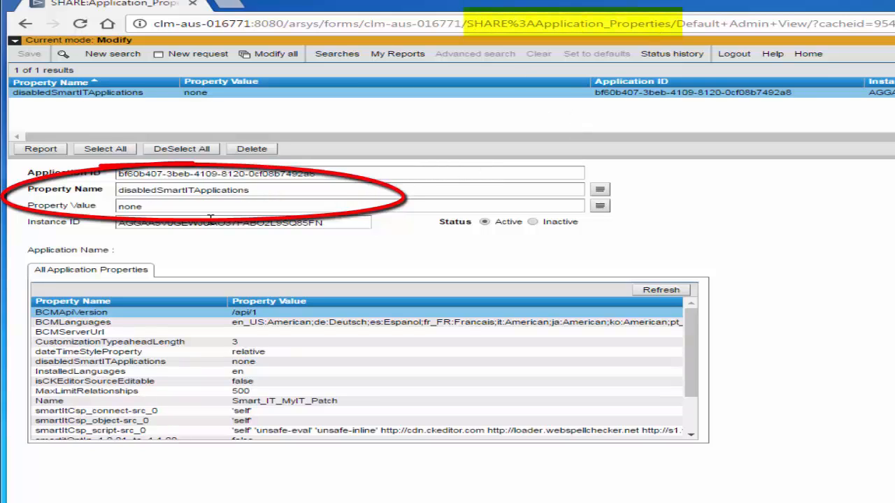
# - Replace the disabledSmartITApplications value 'none' with 'problem' and save the property
pyautogui.doubleClick(130, 206)
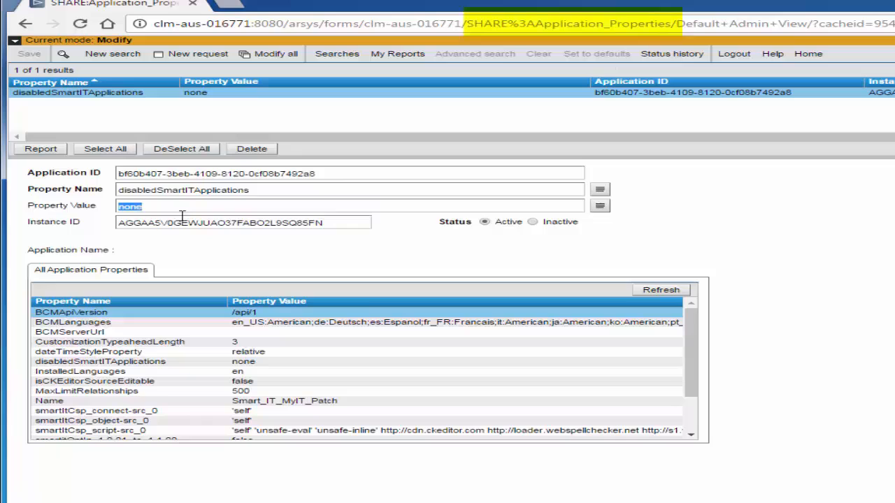
pyautogui.moveTo(418, 225)
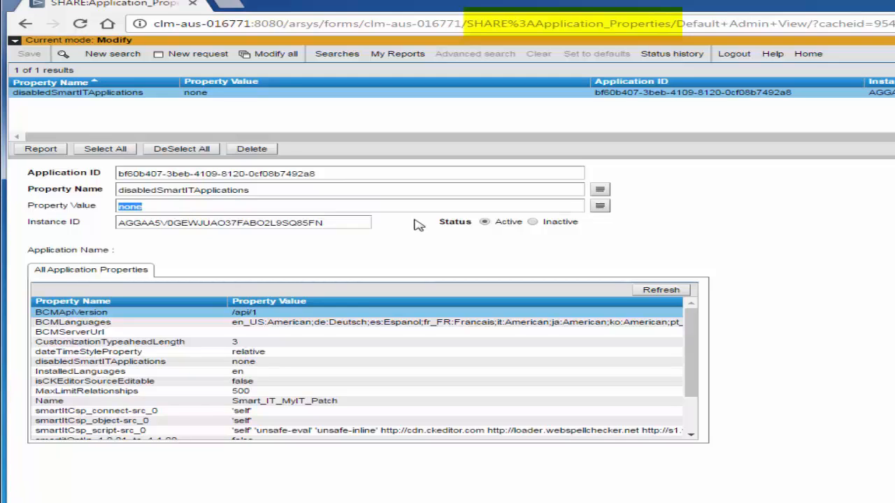
pyautogui.write('problem')
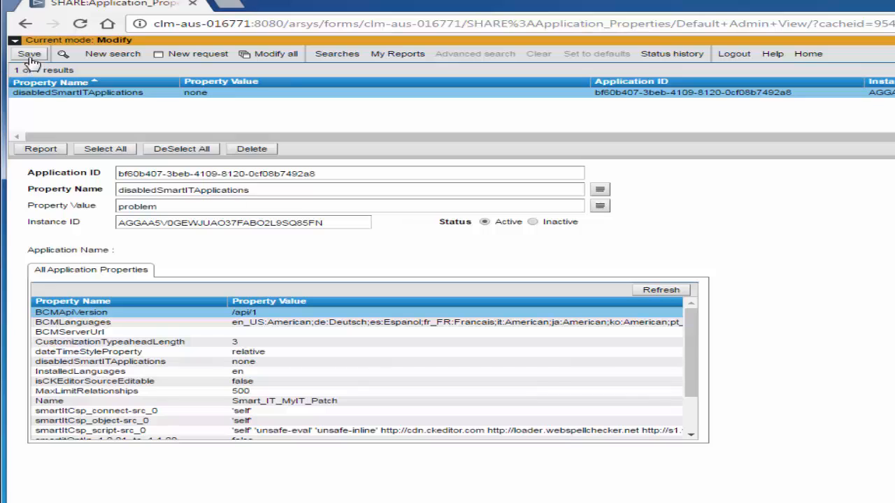
pyautogui.click(29, 53)
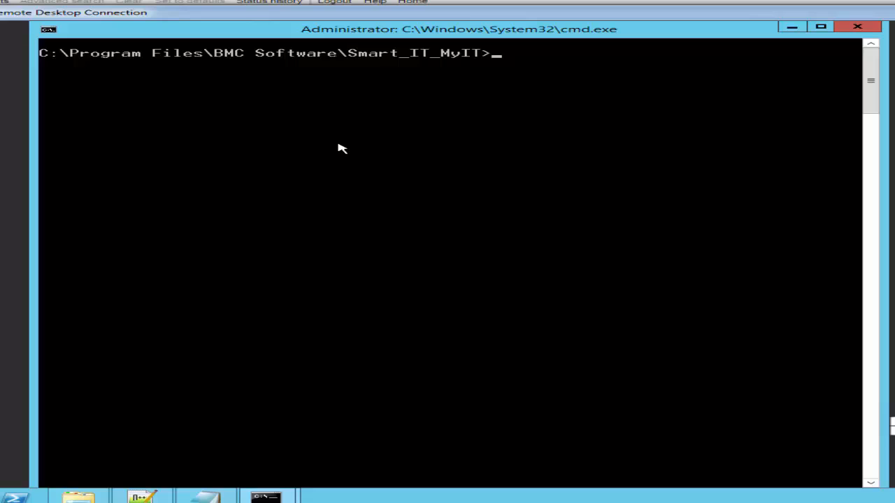
pyautogui.write('clearSmartITDisabledApplicationsCache')
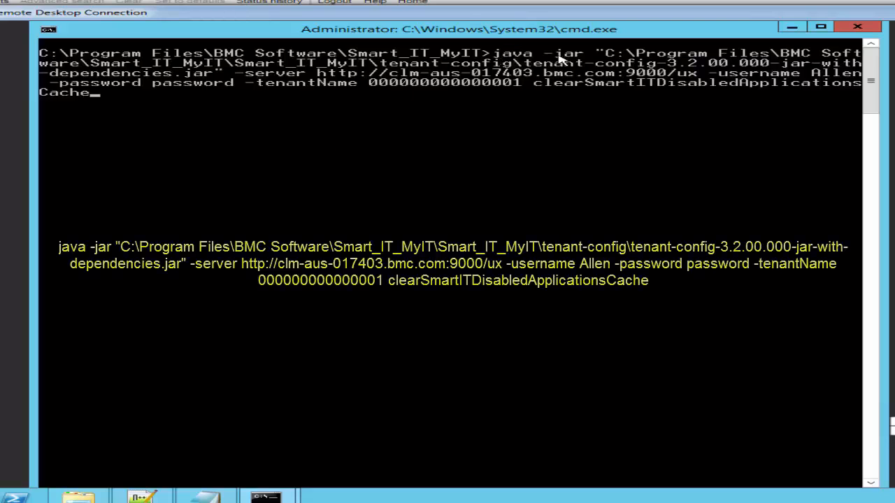
pyautogui.moveTo(315, 80)
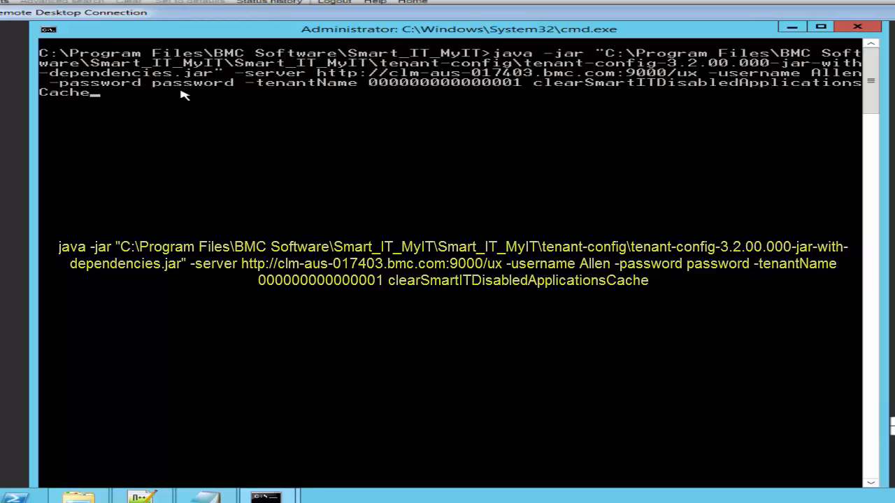
pyautogui.moveTo(460, 93)
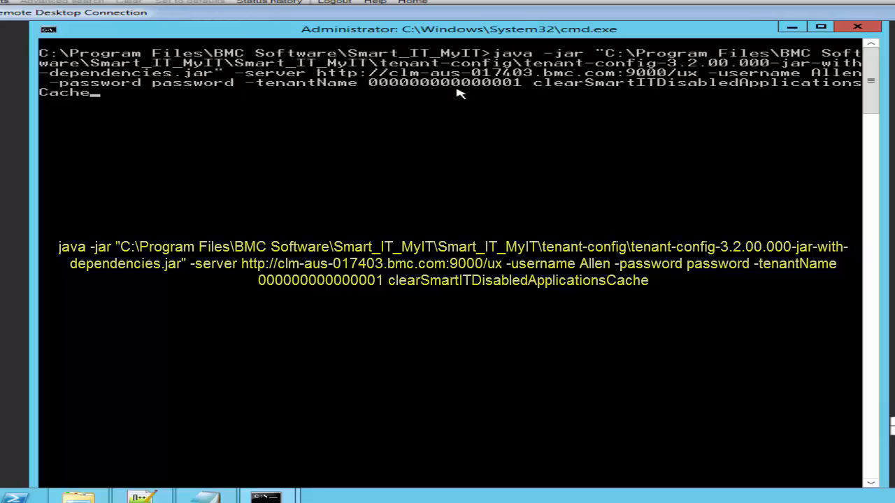
pyautogui.moveTo(590, 91)
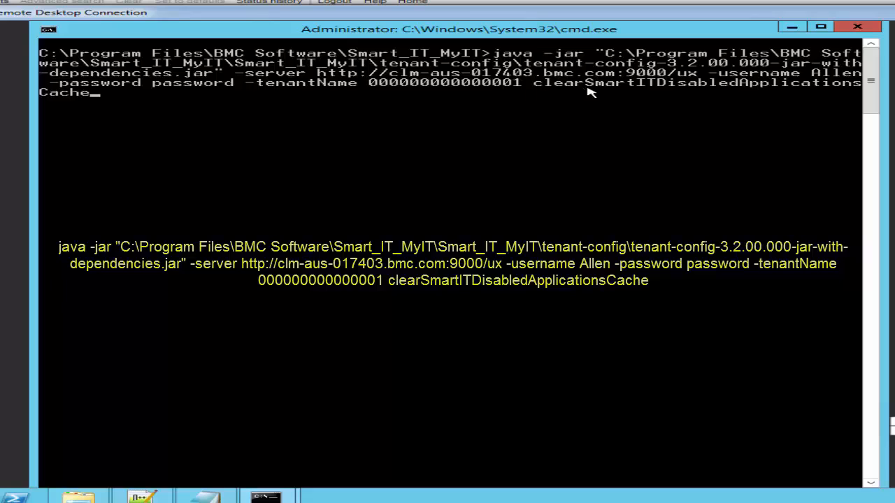
pyautogui.moveTo(333, 118)
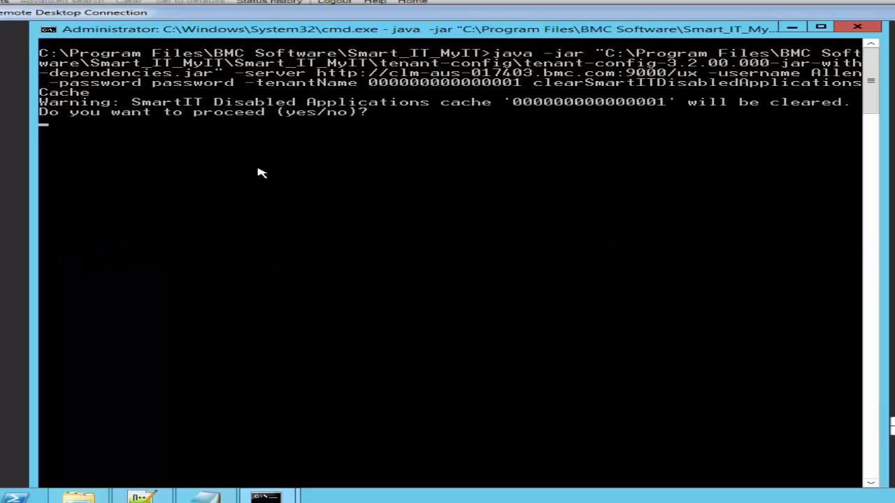
pyautogui.write('yes')
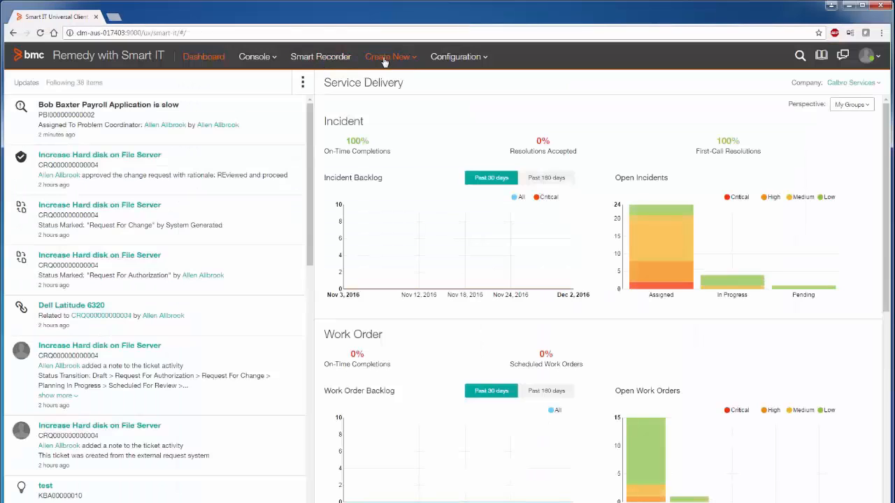
pyautogui.click(387, 56)
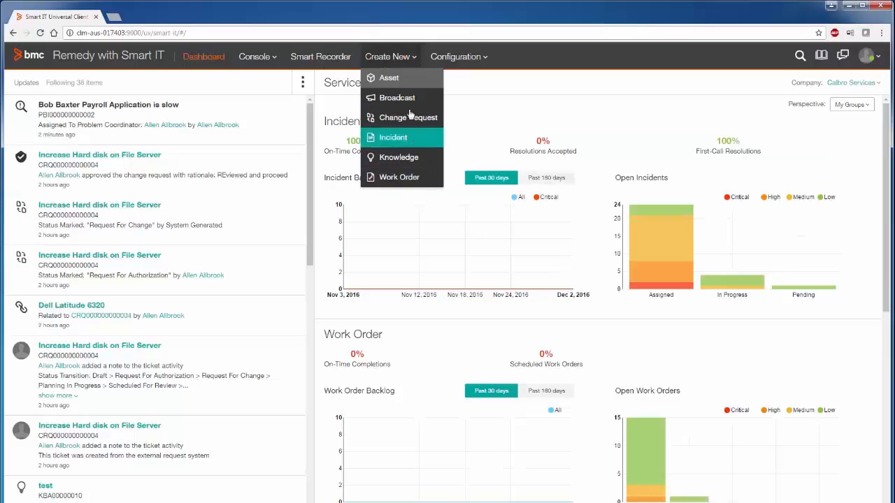
pyautogui.moveTo(399, 177)
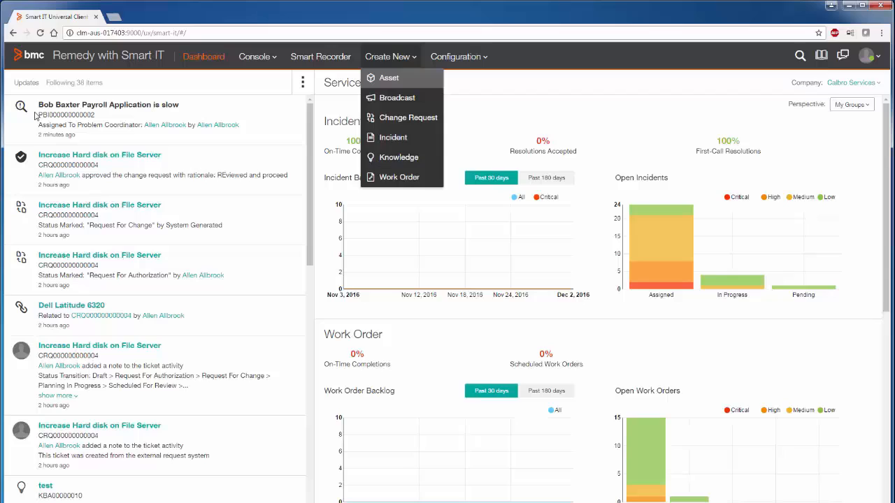
pyautogui.click(108, 121)
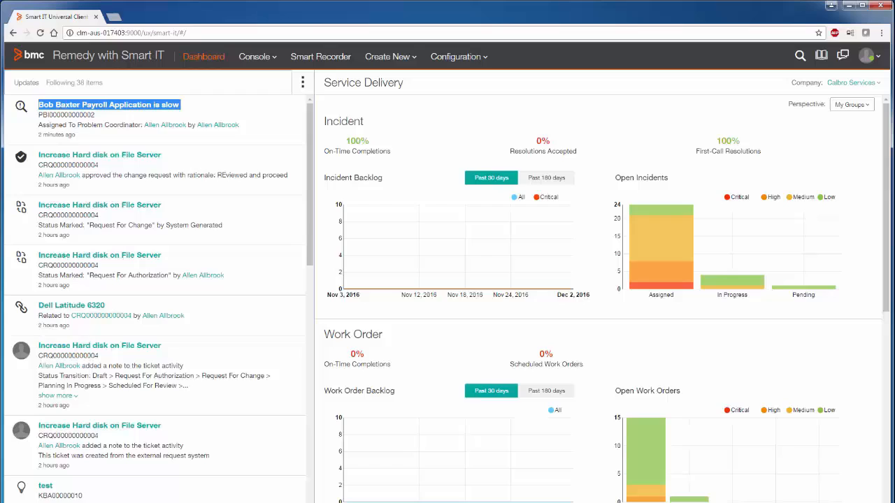
pyautogui.click(108, 104)
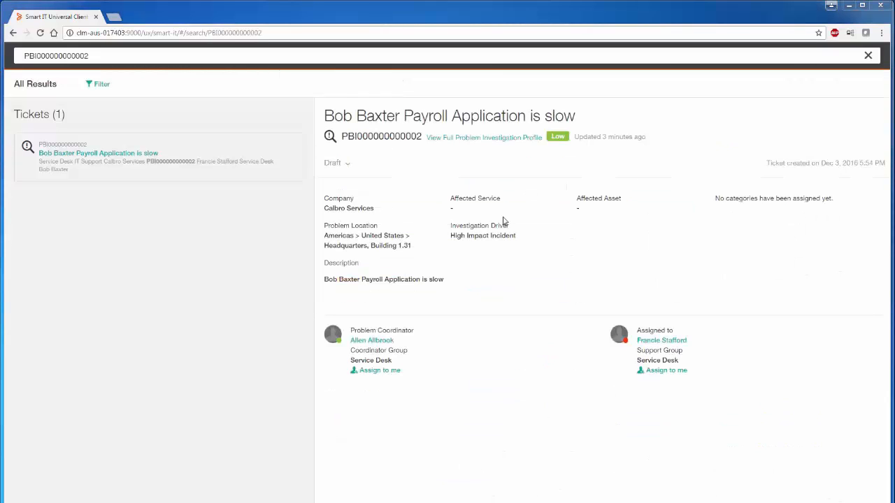
pyautogui.moveTo(467, 147)
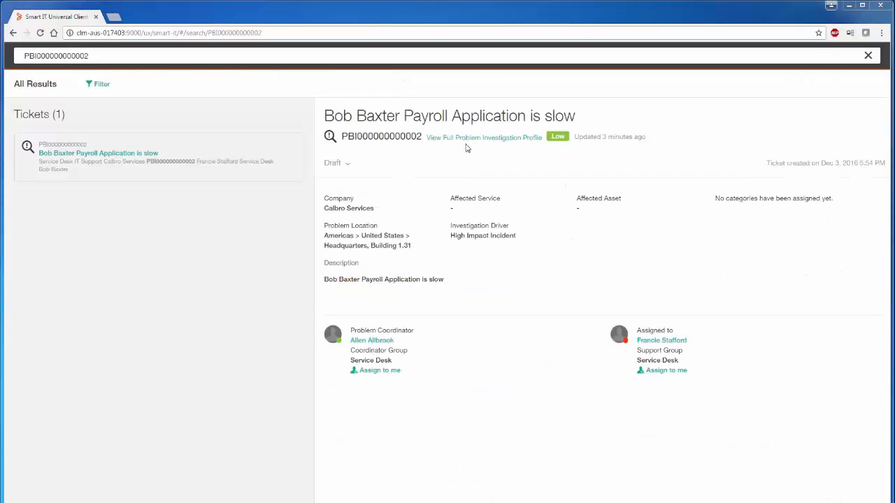
pyautogui.moveTo(484, 137)
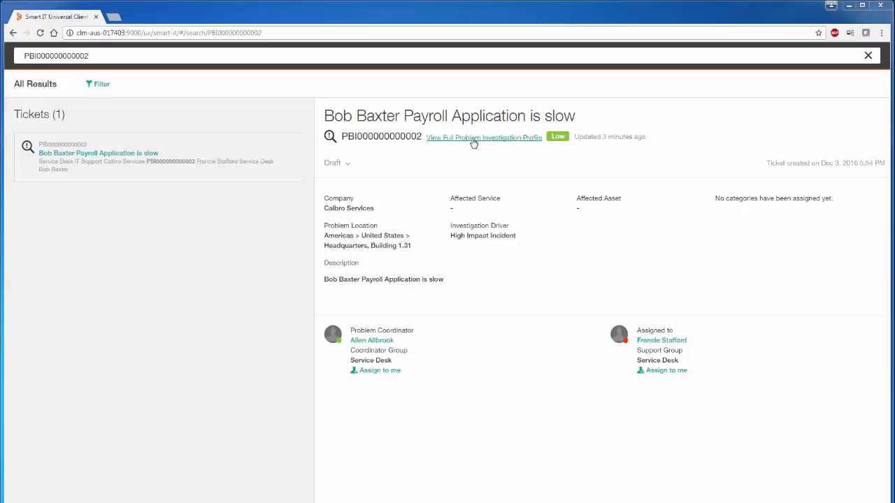
pyautogui.click(484, 137)
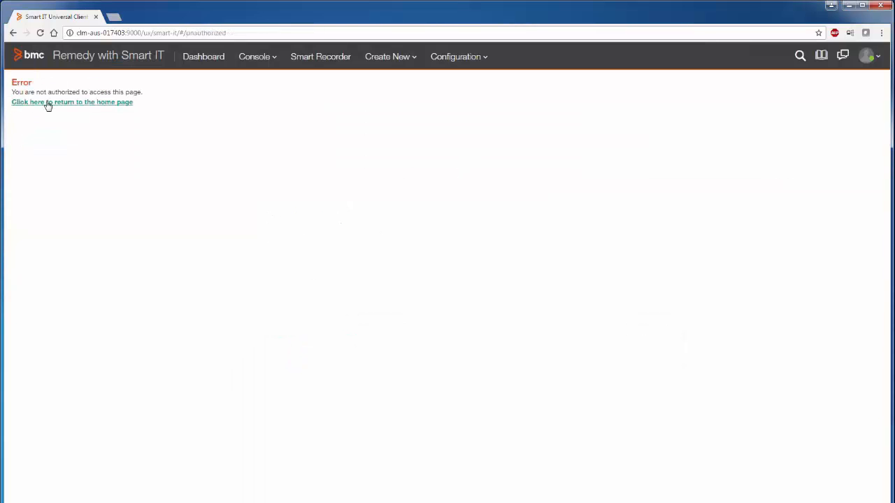
pyautogui.click(72, 102)
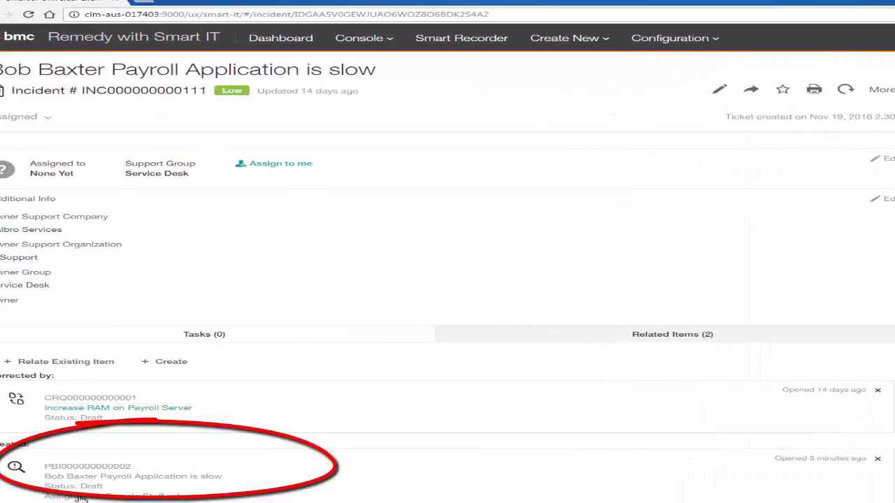
pyautogui.moveTo(119, 476)
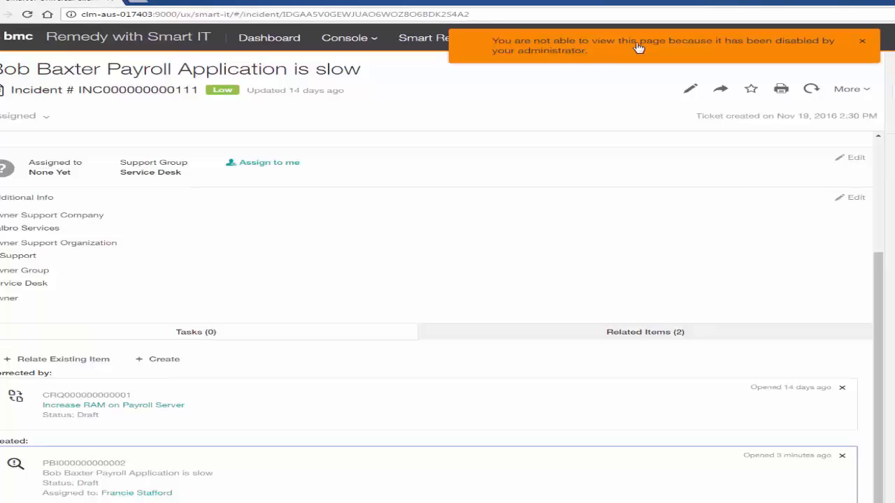
pyautogui.moveTo(665, 48)
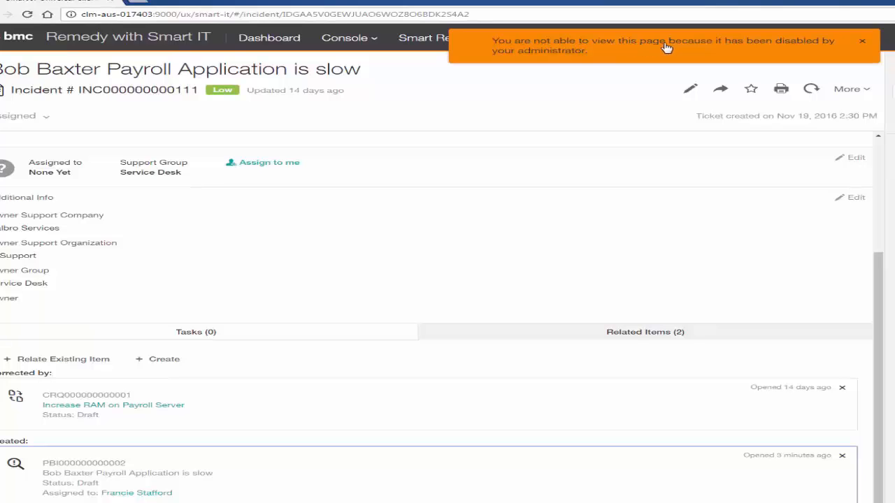